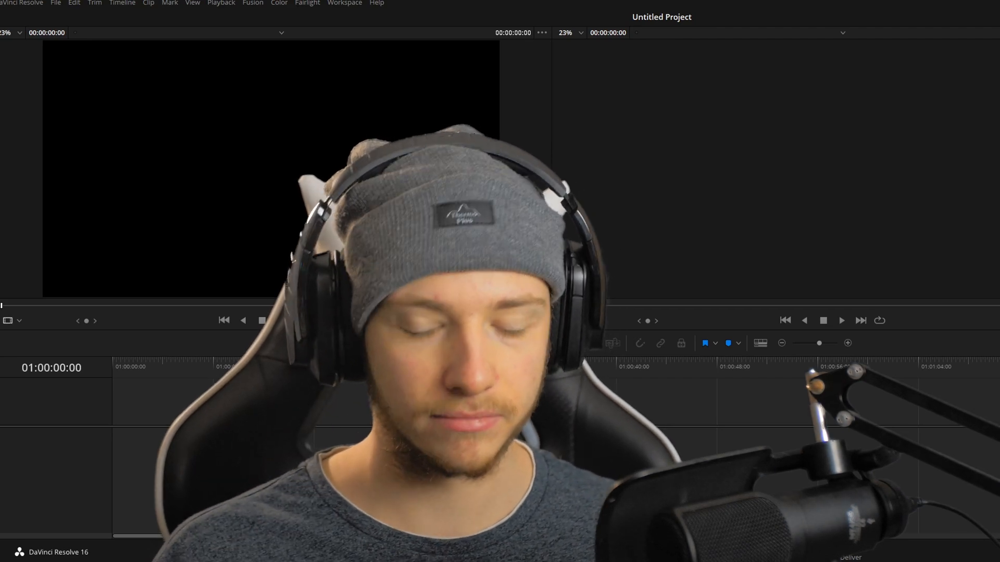
Step: Import Tik Tok Video.mp4 into the Media Pool on the Edit page
click(431, 545)
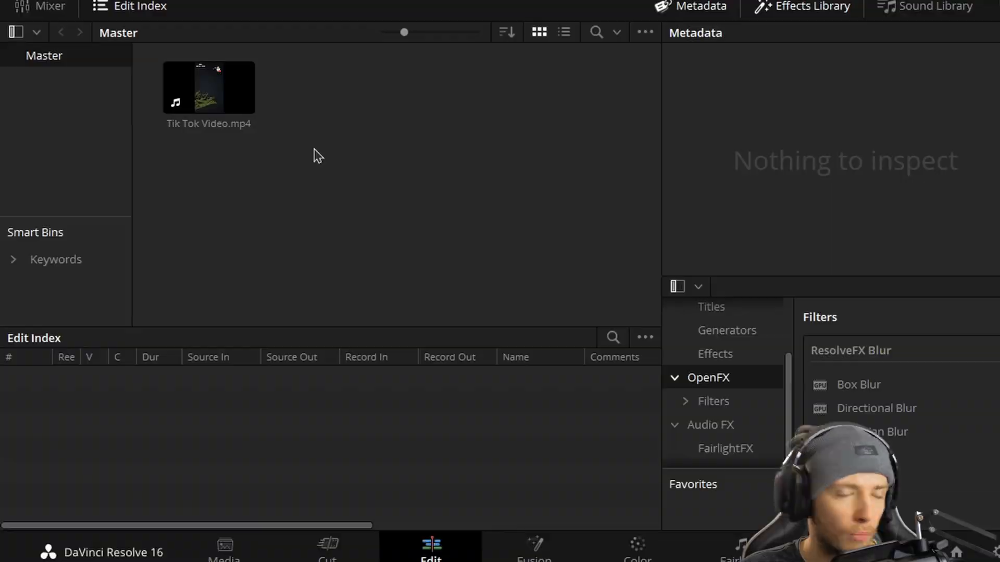
Step: Create a new timeline from the Media Pool with custom format 1080 x 1920 and a chosen frame rate
click(208, 88)
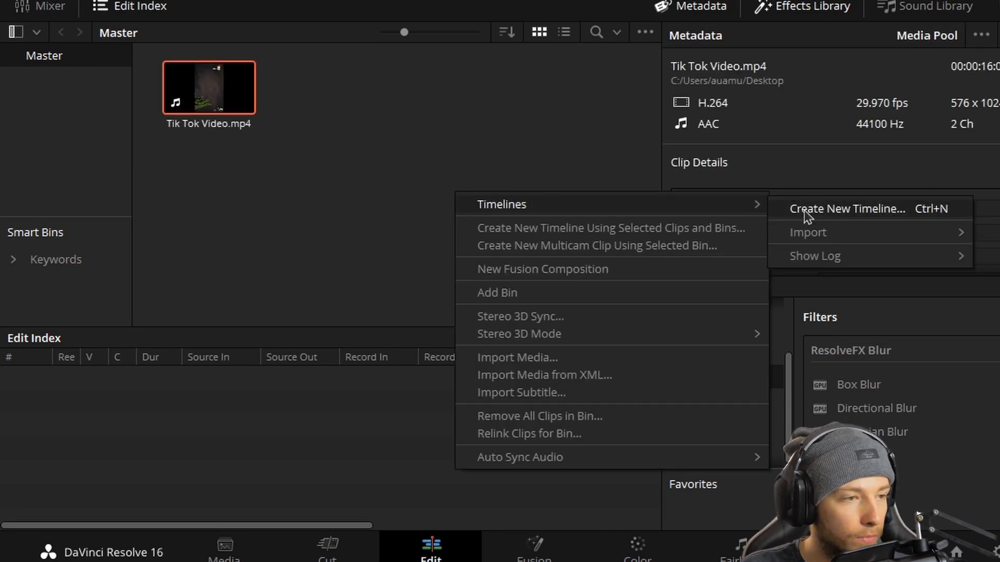
click(846, 208)
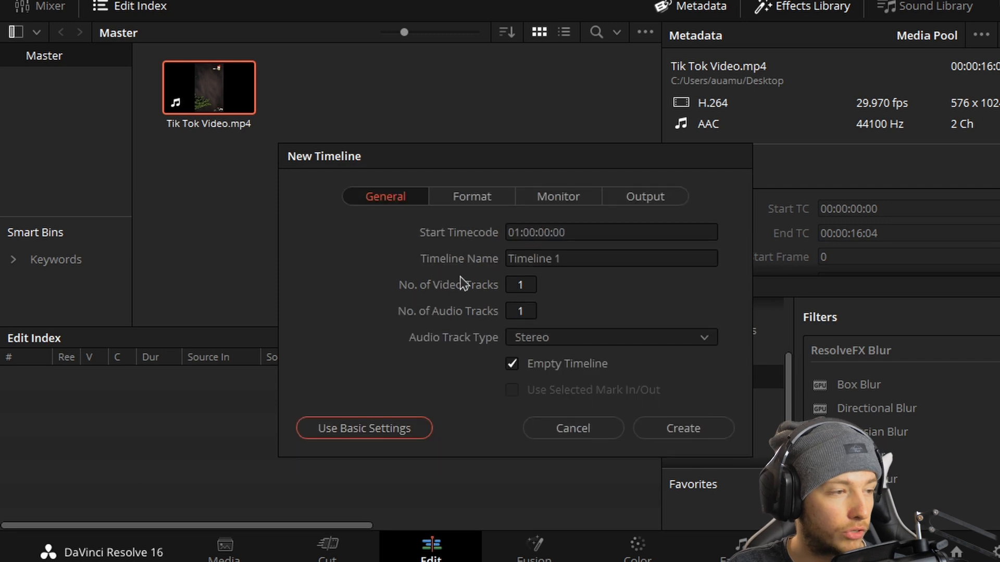
click(471, 196)
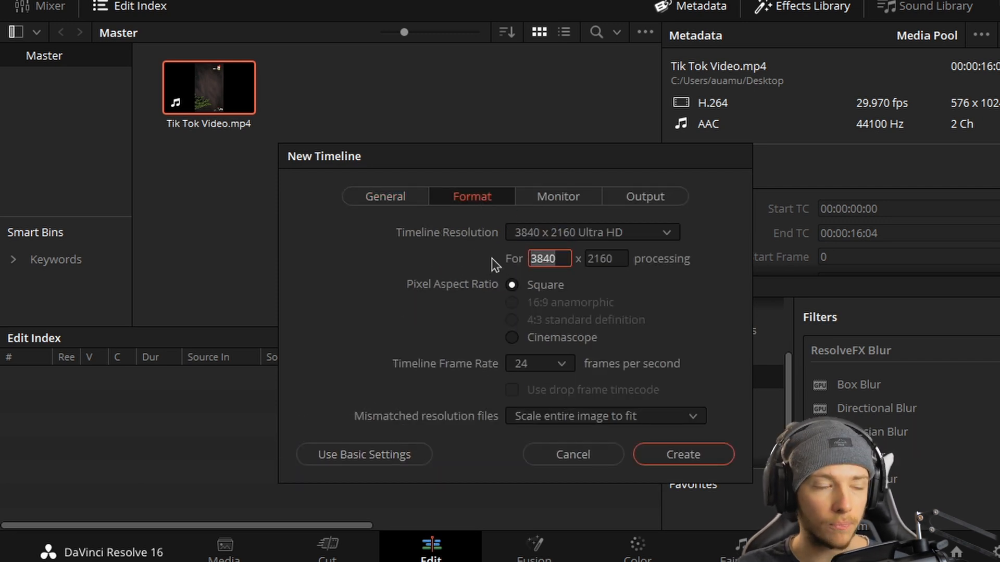
text(1080)
click(606, 259)
text(192)
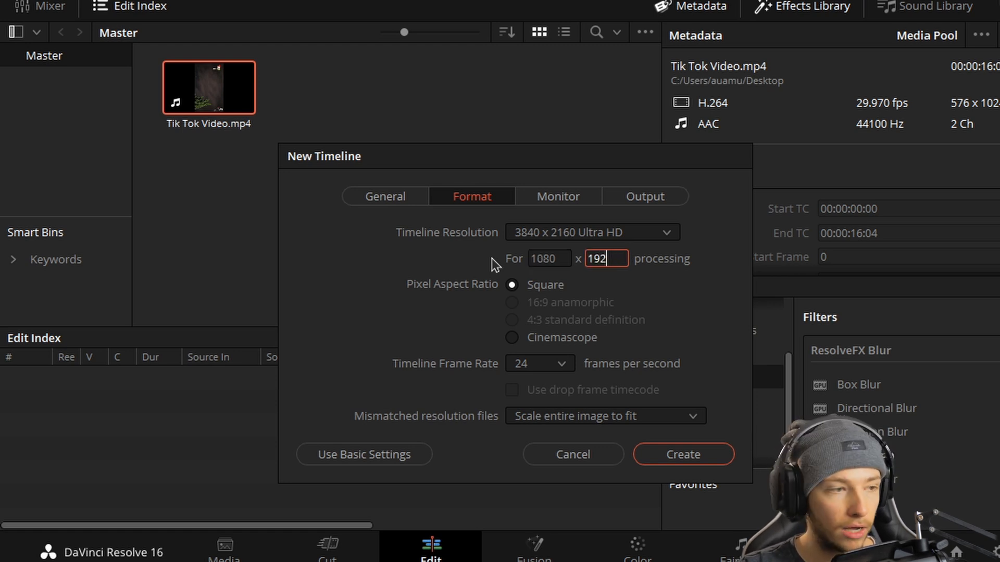
click(538, 364)
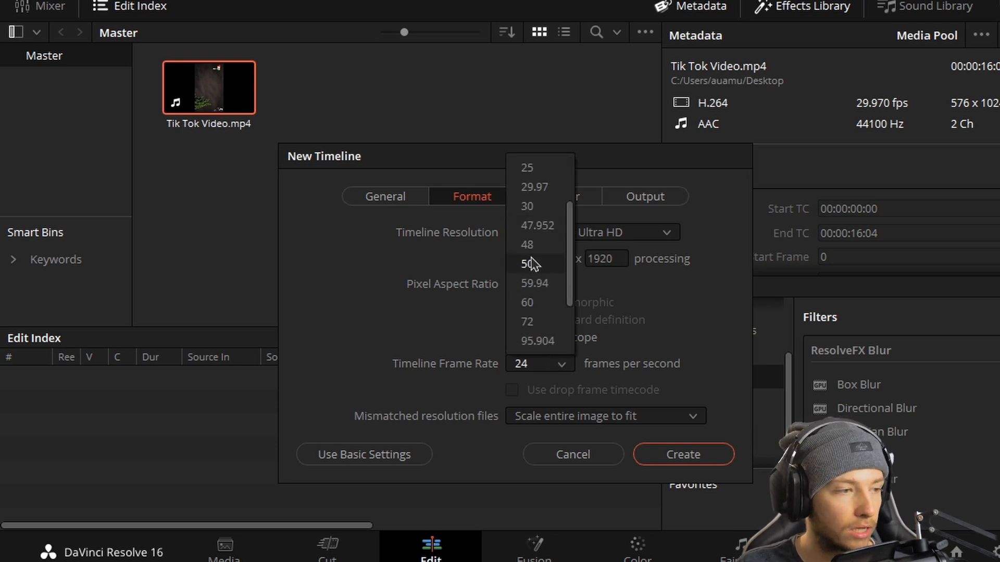
click(681, 454)
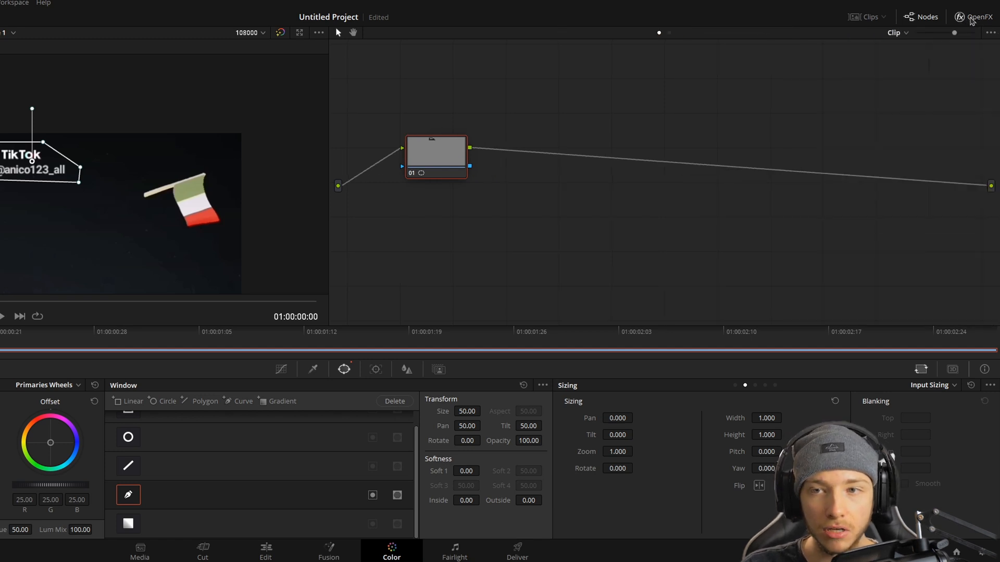
Step: Find Object Removal in the OpenFX library, drop it on node 01 and run its analysis
click(971, 16)
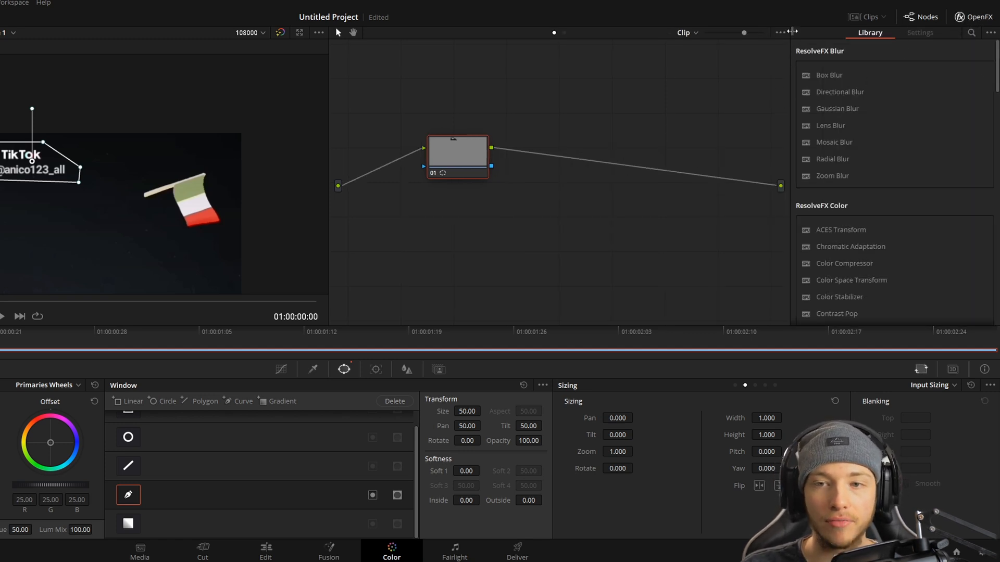
click(971, 34)
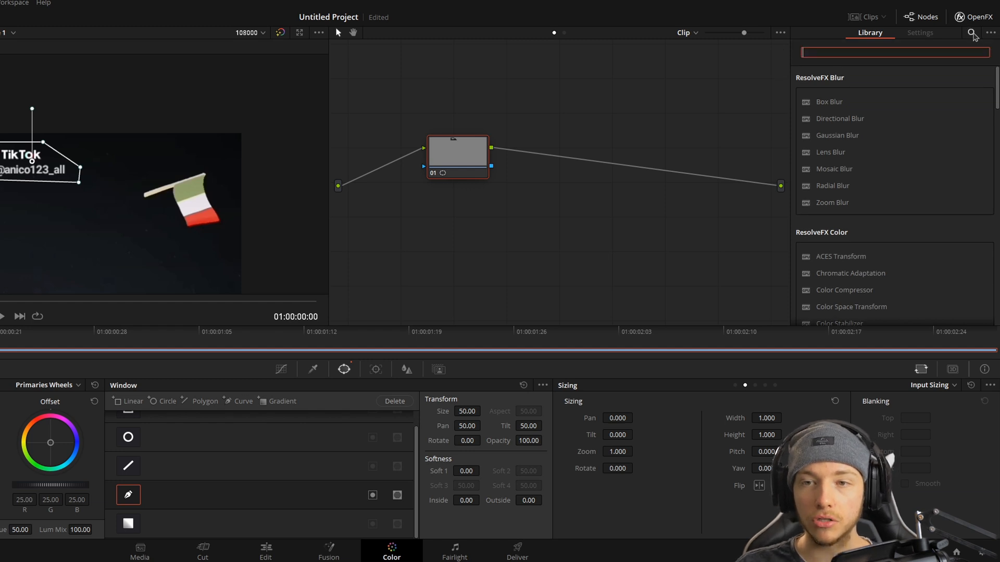
text(obj)
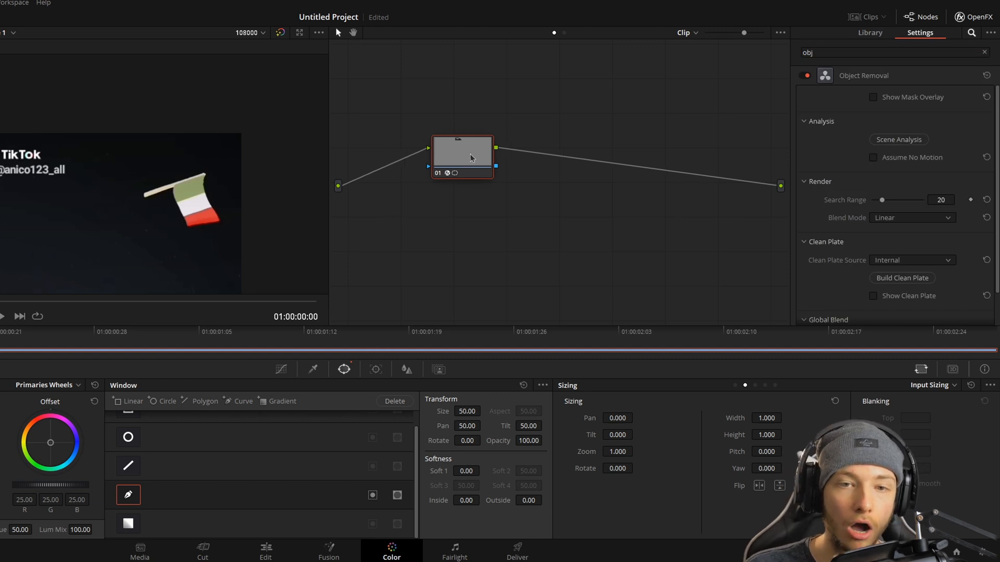
drag(462, 157, 443, 150)
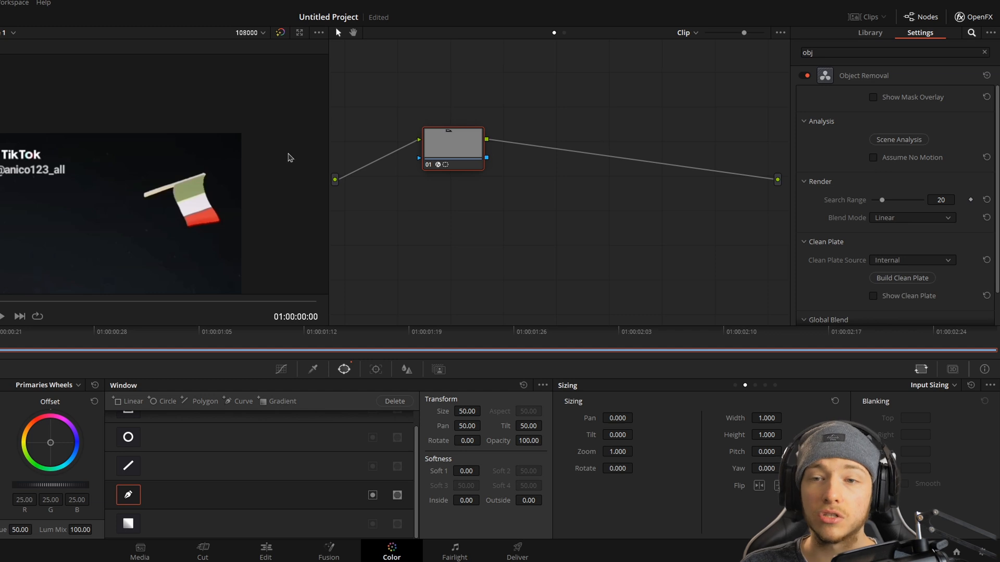
click(872, 158)
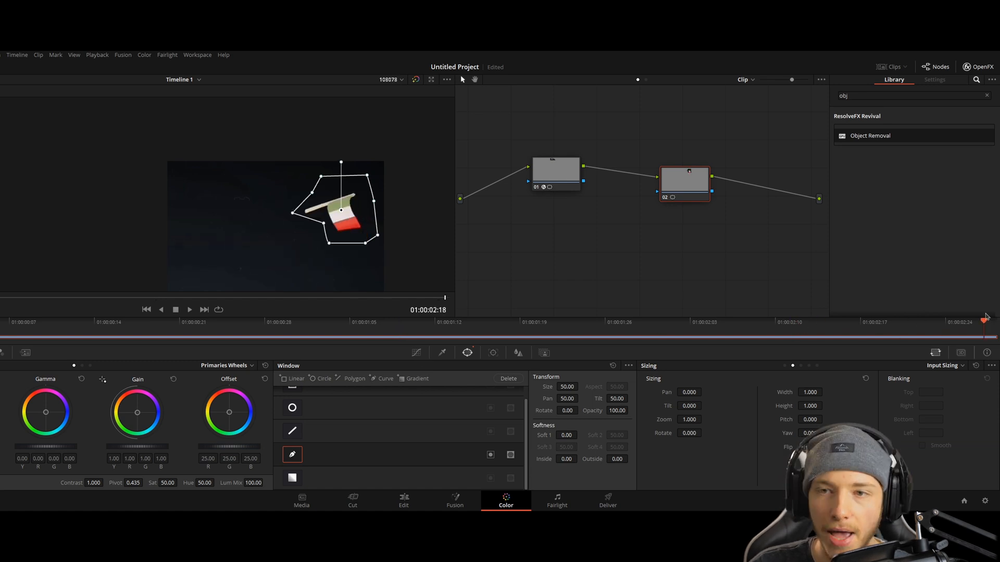
mouse_move(708, 180)
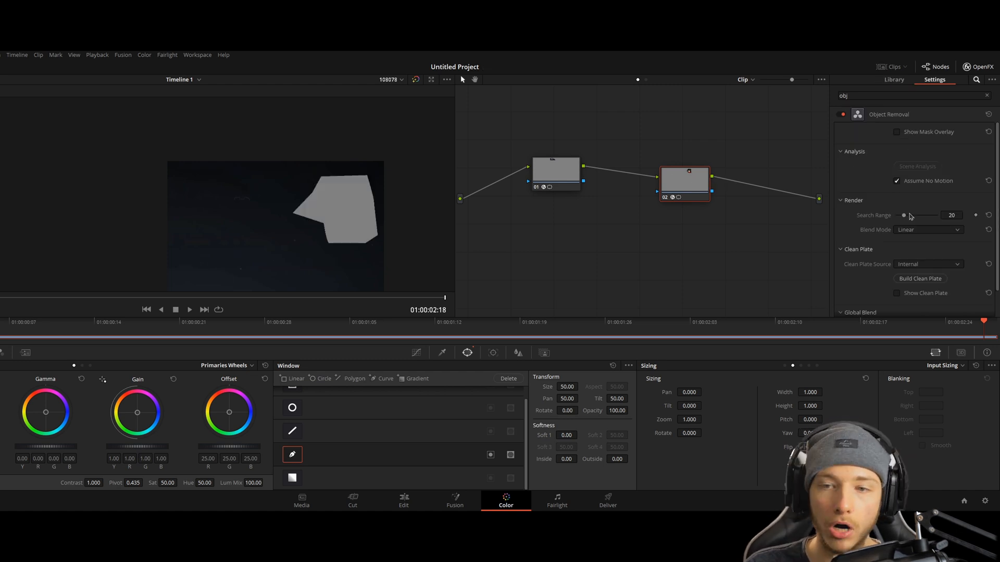
Step: Build the clean plate on node 02 so the flag sticker is removed
click(919, 279)
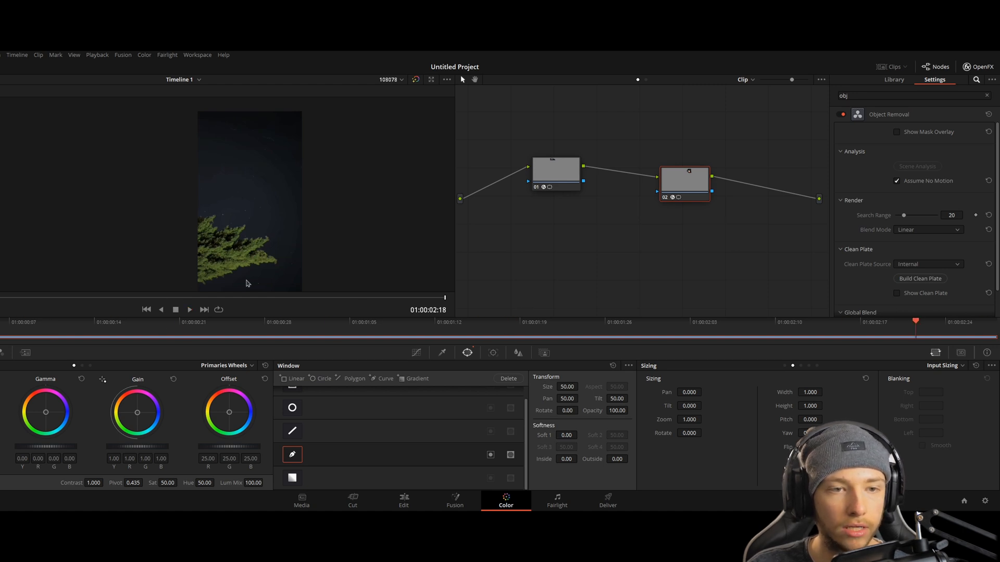
click(607, 505)
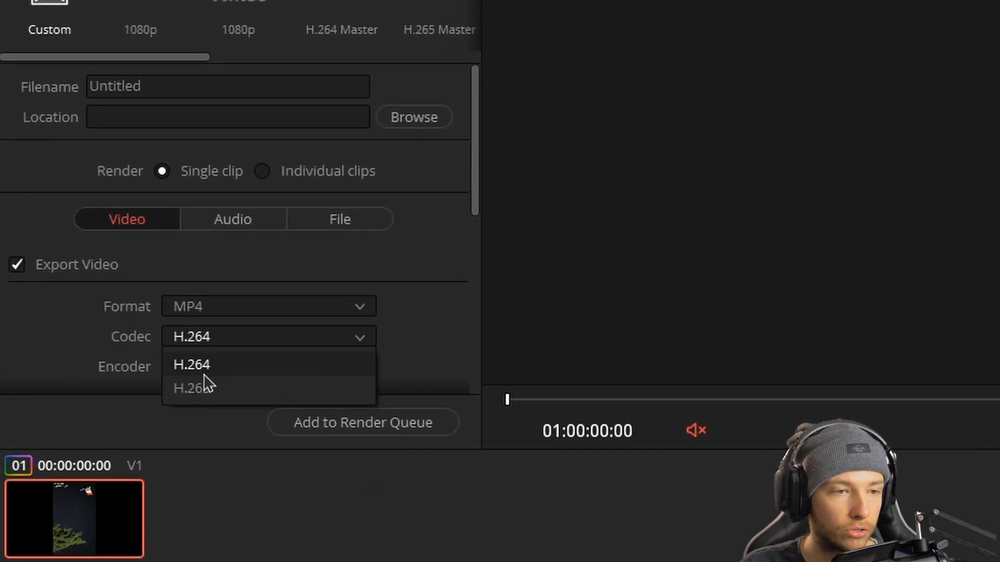
Step: Set the render codec to H.265 at 1080 x 1920 and name the file Tik tok
click(192, 387)
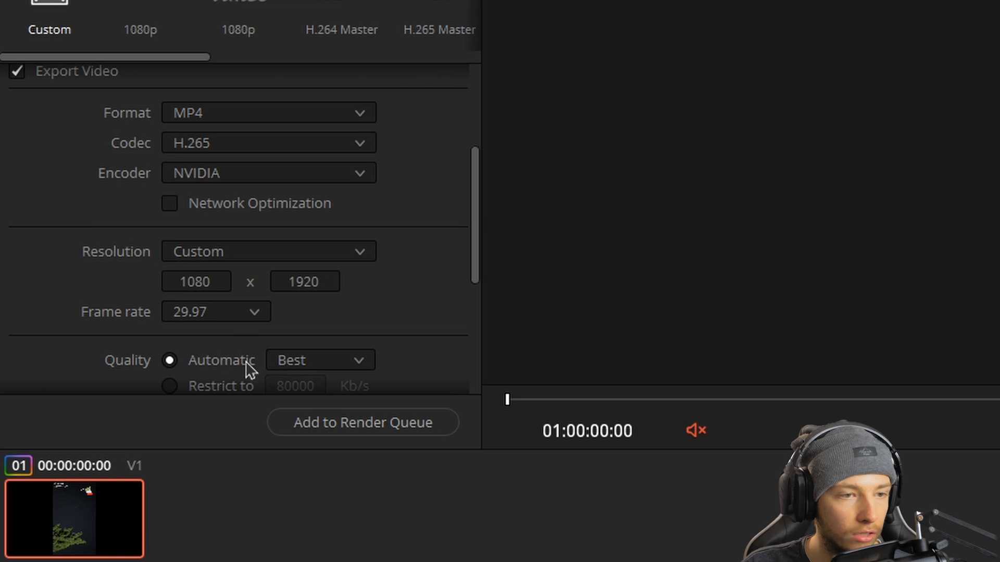
scroll(down, 3)
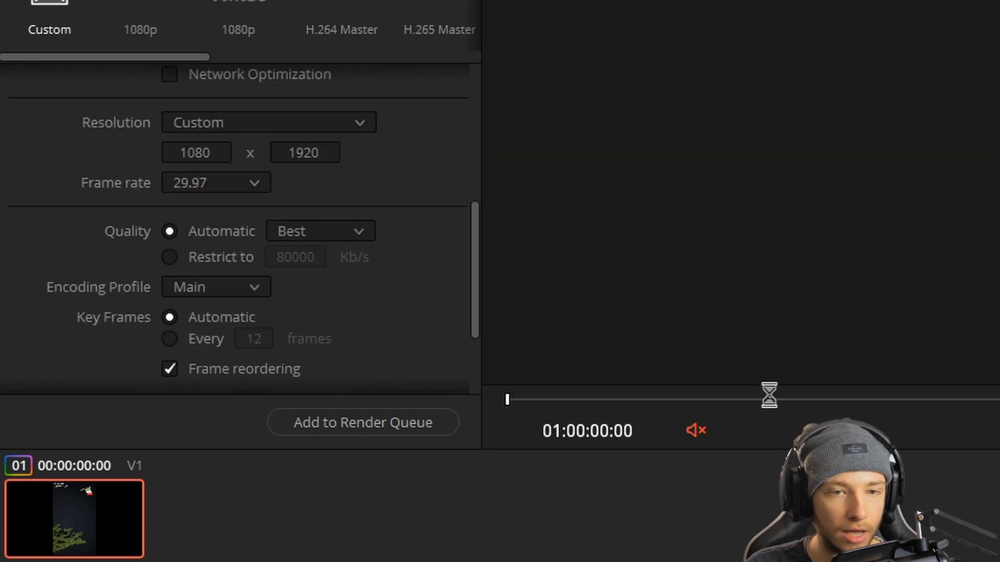
text(Tik tok)
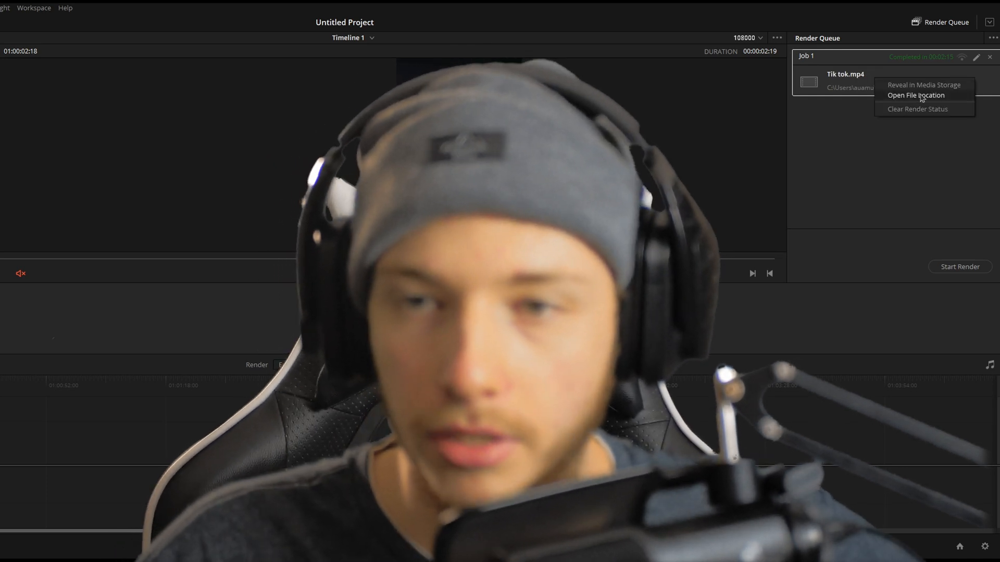
Step: Open the file location of the finished Tik tok.mp4 render job
click(915, 95)
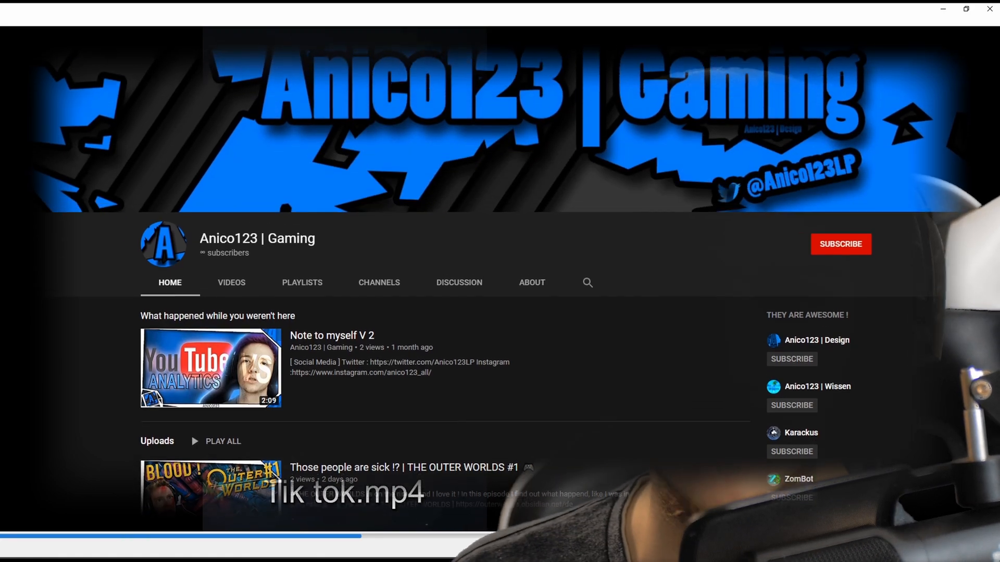
Step: Subscribe to the creator's YouTube gaming channel
click(839, 244)
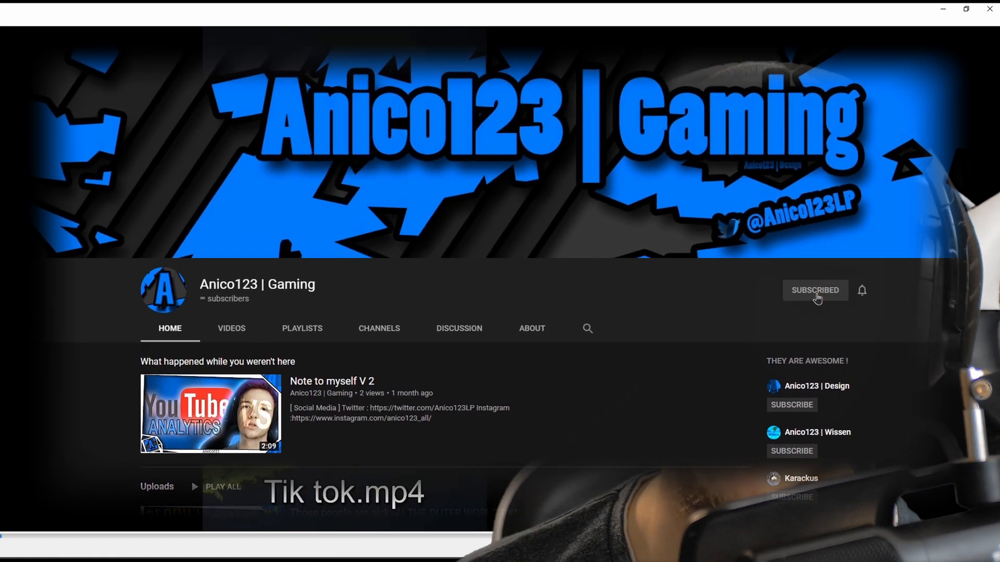